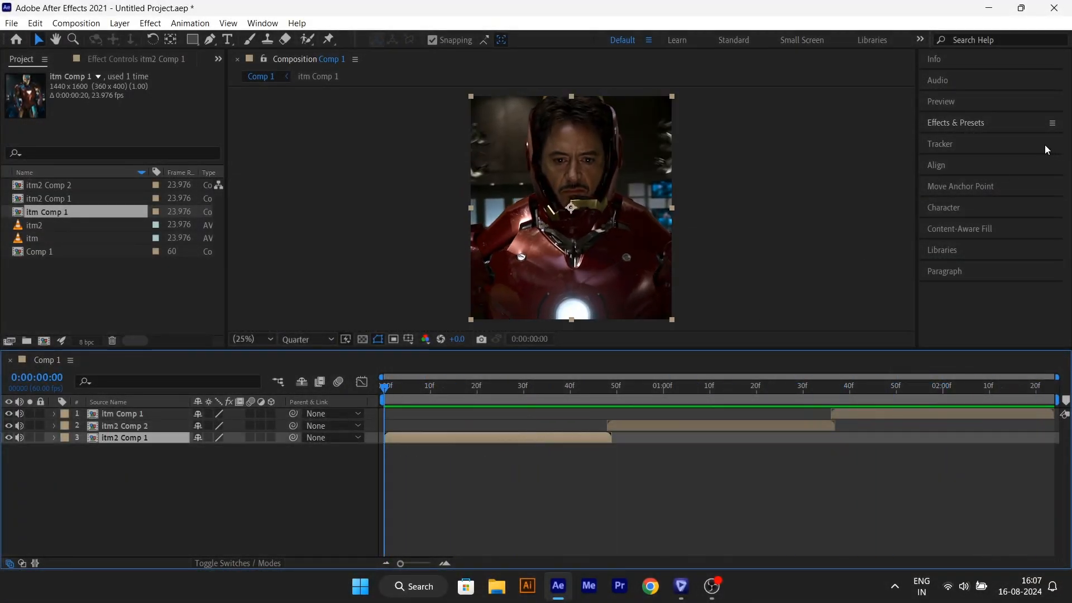
- Search 'twix' and apply Twixtor Pro to the itm2 Comp 1 layer
{"action": "type", "text": "twix"}
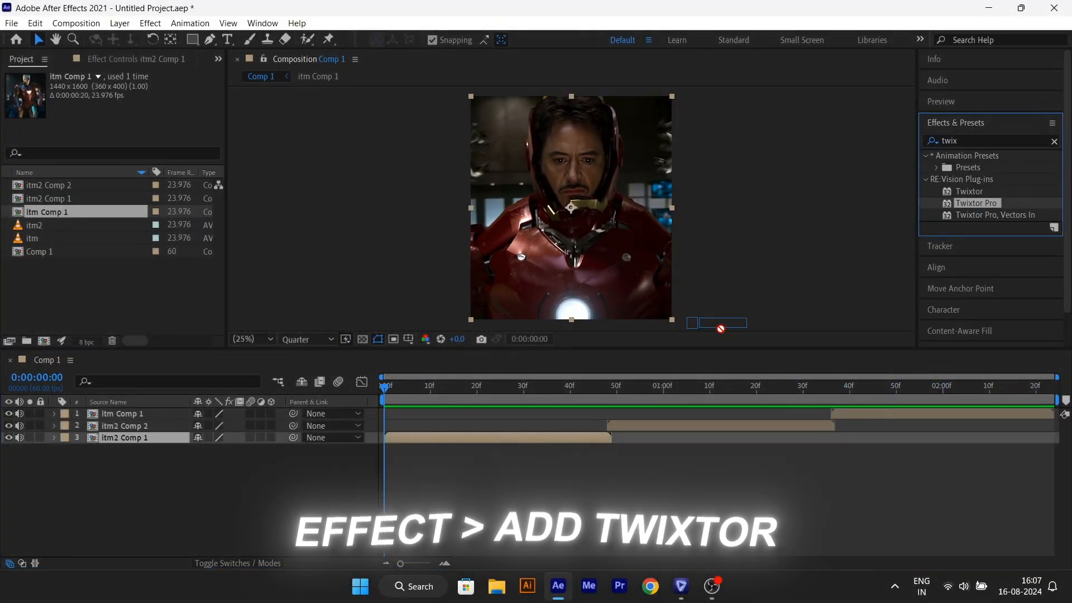
{"action": "double_click", "coordinate": [974, 203]}
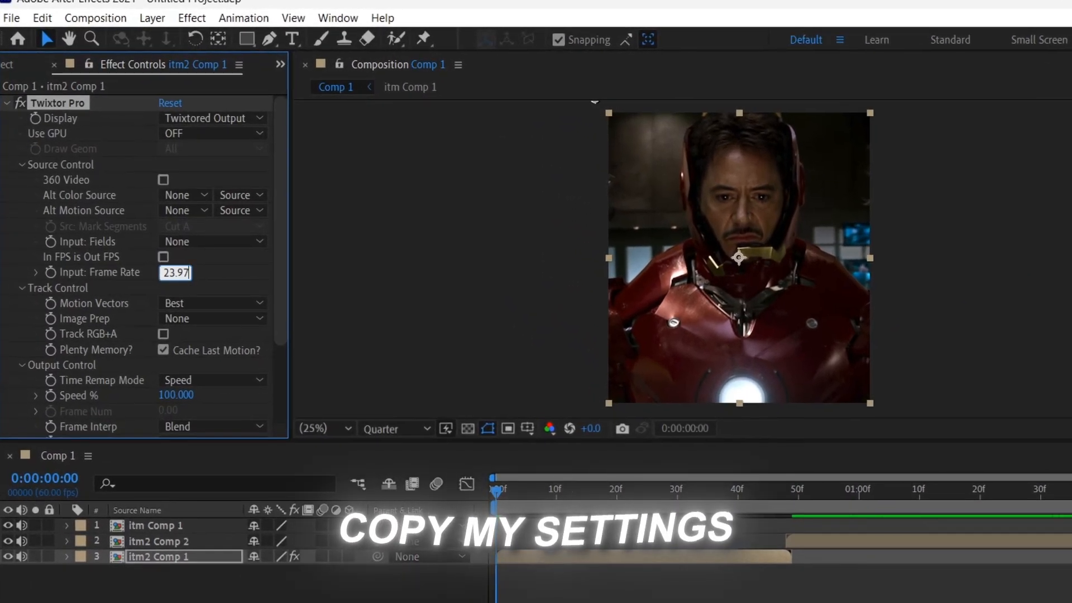
- Set Twixtor input frame rate to 23.976 and image prep to Contrast/Edge Enhance
{"action": "left_click", "coordinate": [213, 318]}
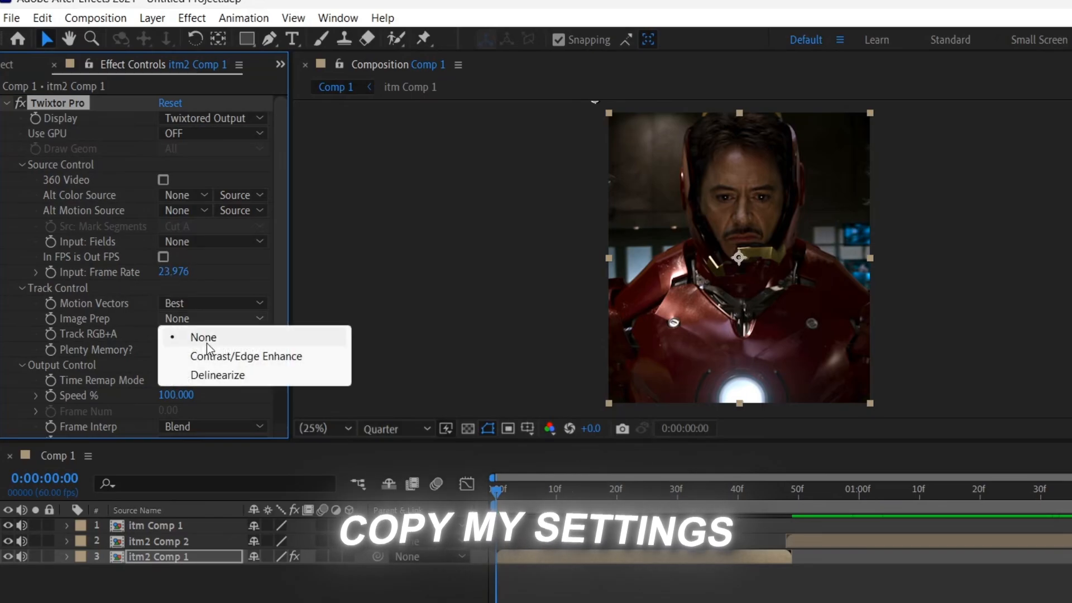
{"action": "left_click", "coordinate": [244, 356]}
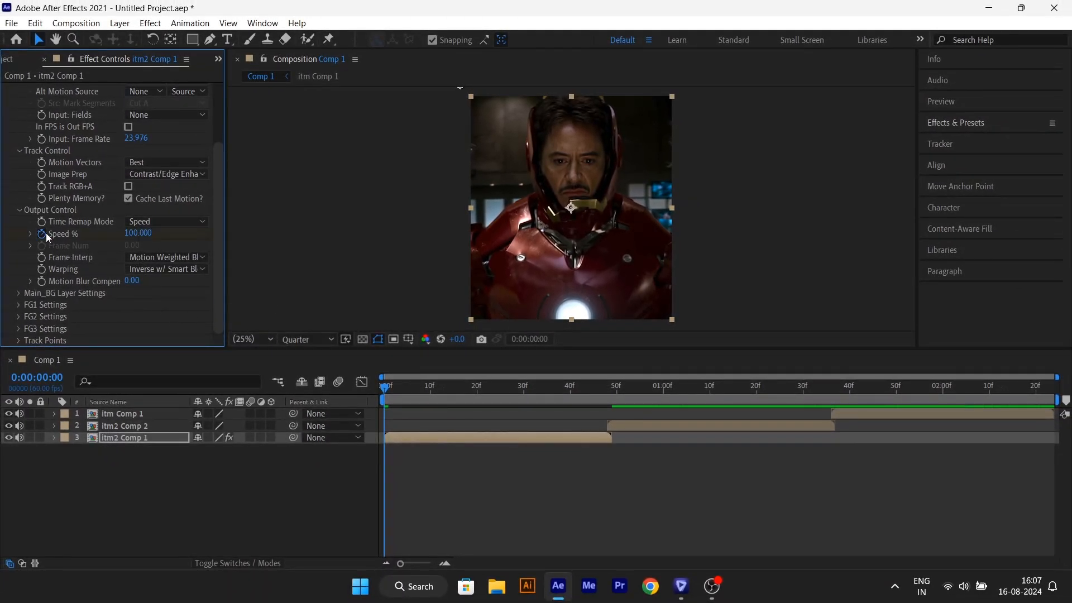
- Keyframe Speed % at 0f, 24f and 48f, slowing the clip in the middle
{"action": "left_click", "coordinate": [53, 438]}
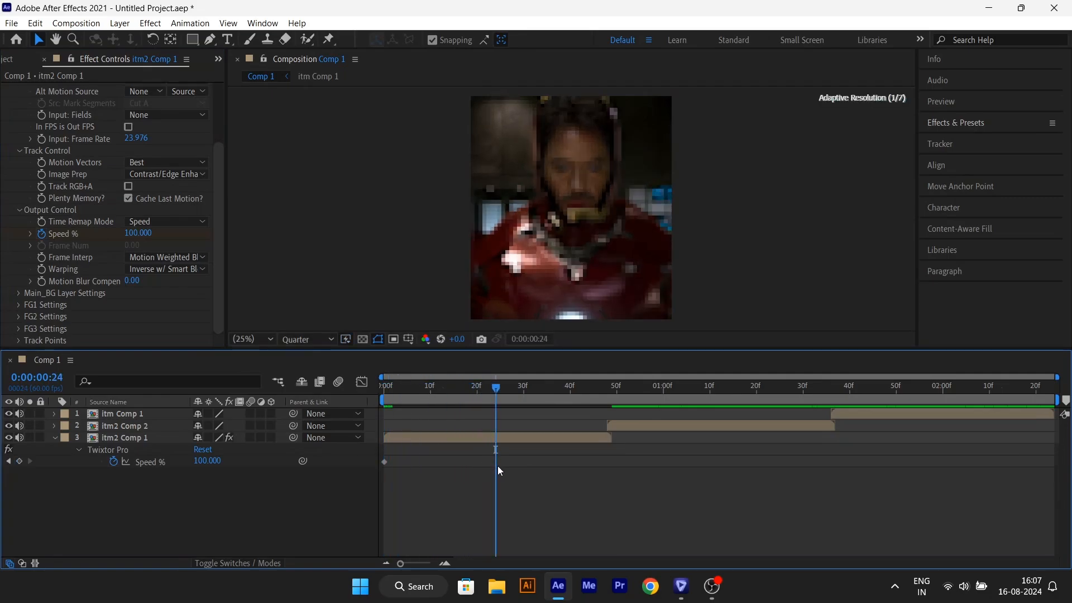
{"action": "left_click", "coordinate": [128, 438]}
{"action": "type", "text": "11"}
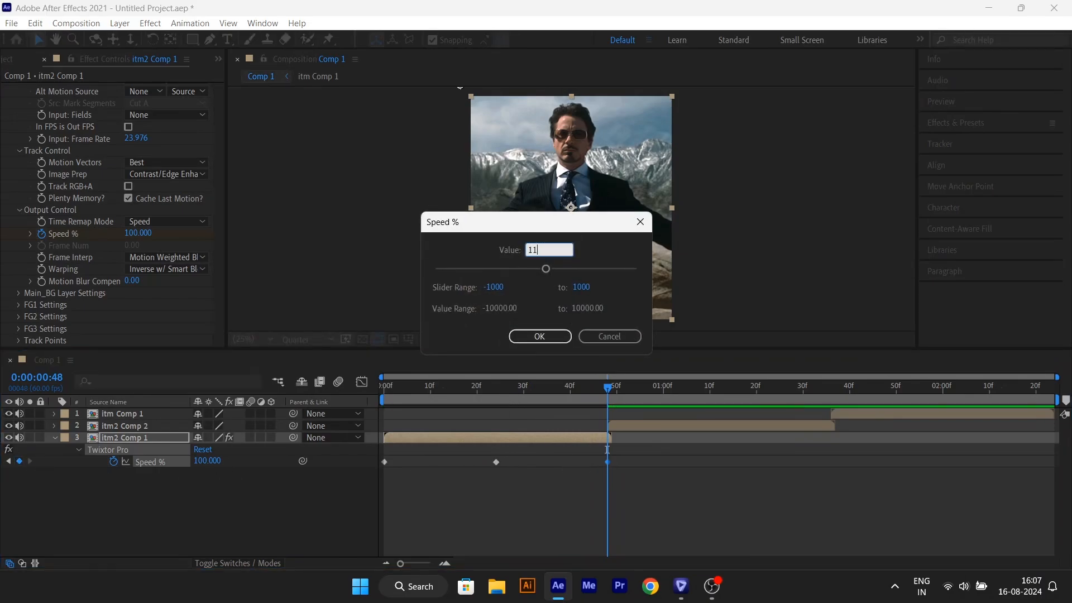
{"action": "left_click", "coordinate": [539, 335]}
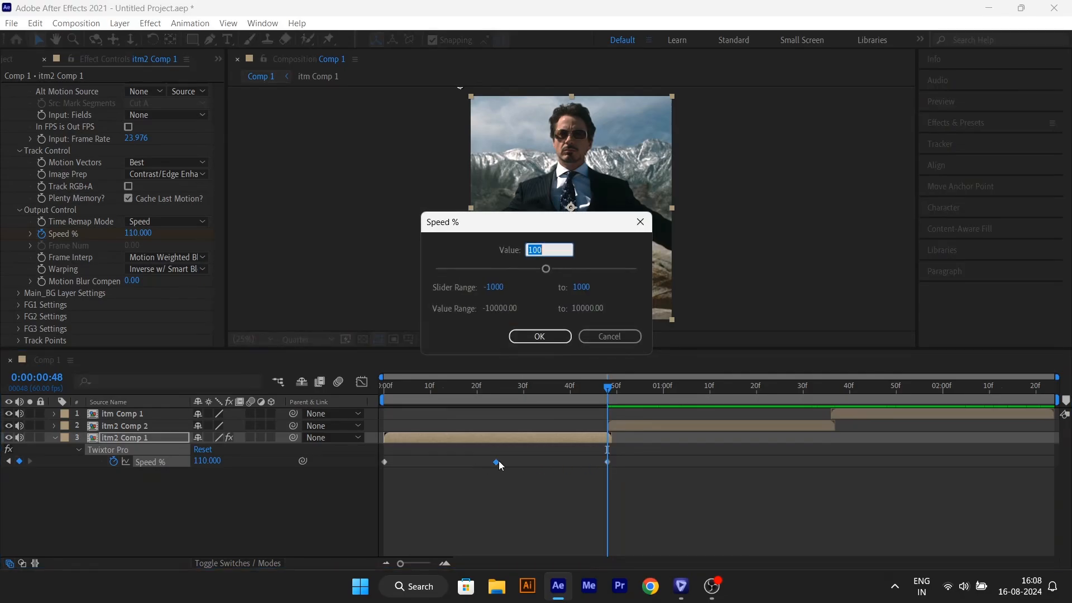
{"action": "left_click", "coordinate": [538, 335]}
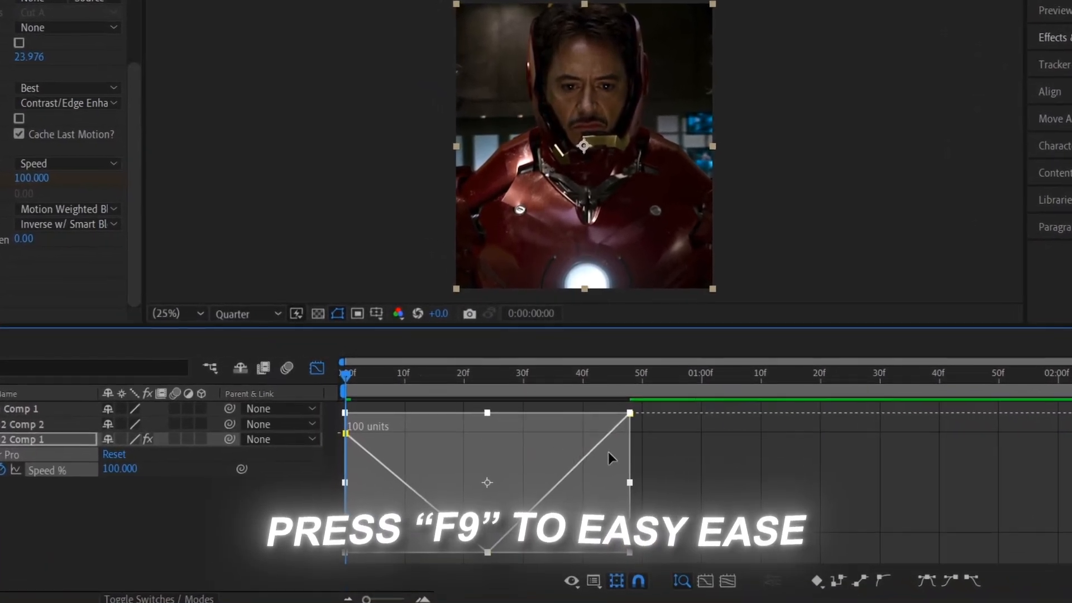
- Easy Ease the Speed % keyframes, smooth the curve's dip, and preview
{"action": "key", "text": "f9"}
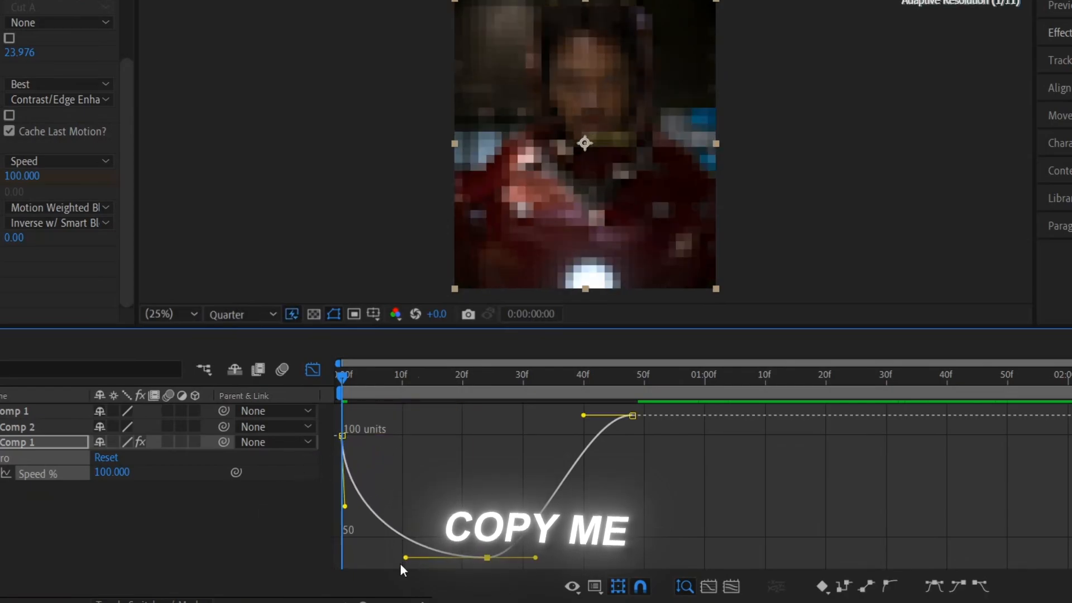
{"action": "left_click_drag", "start_coordinate": [402, 569], "coordinate": [574, 562]}
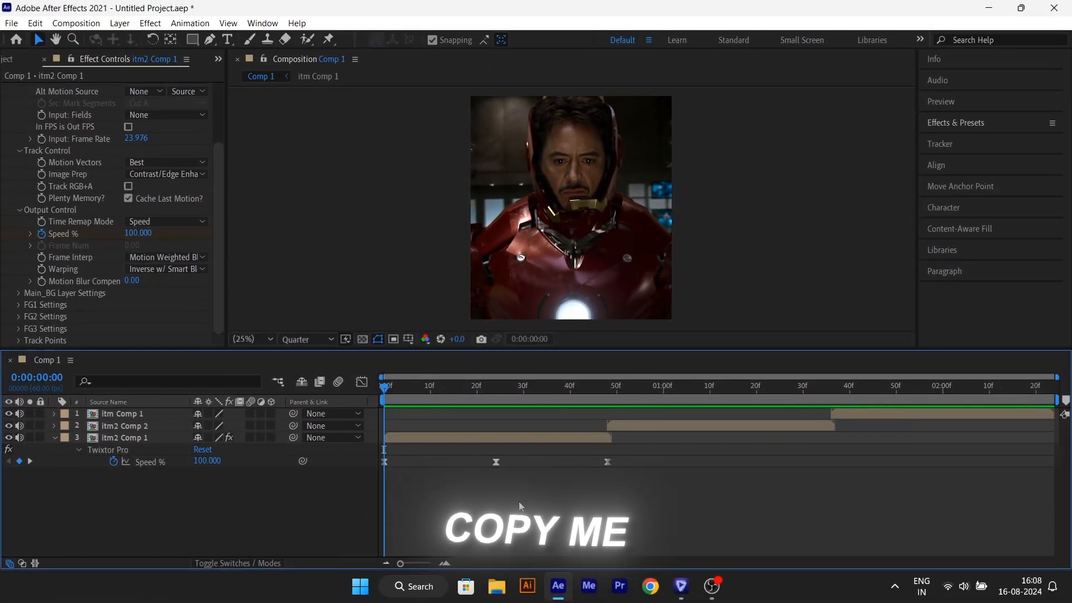
{"action": "left_click", "coordinate": [591, 397]}
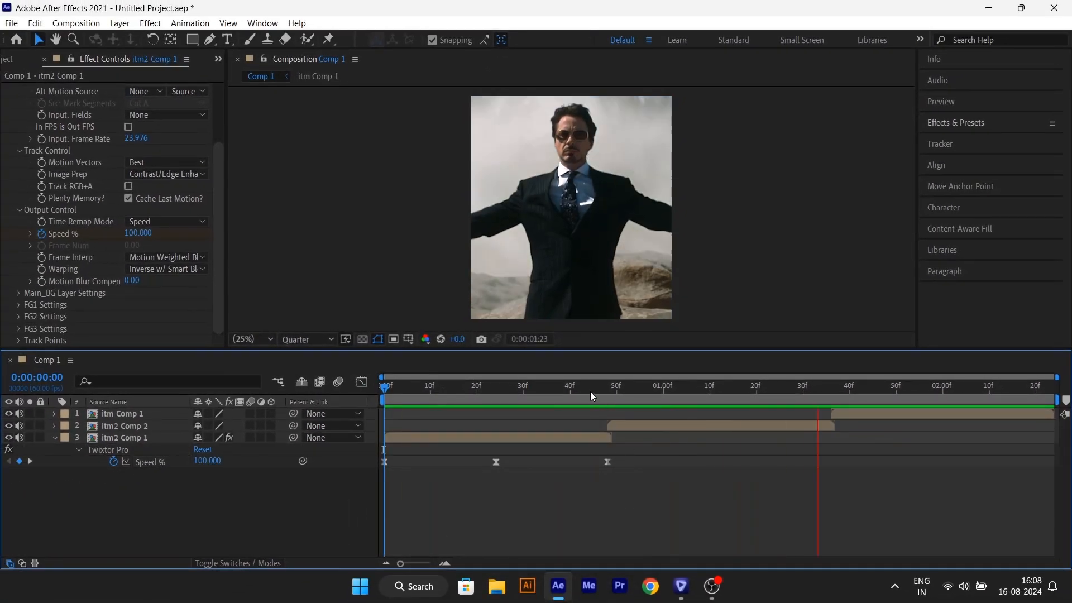